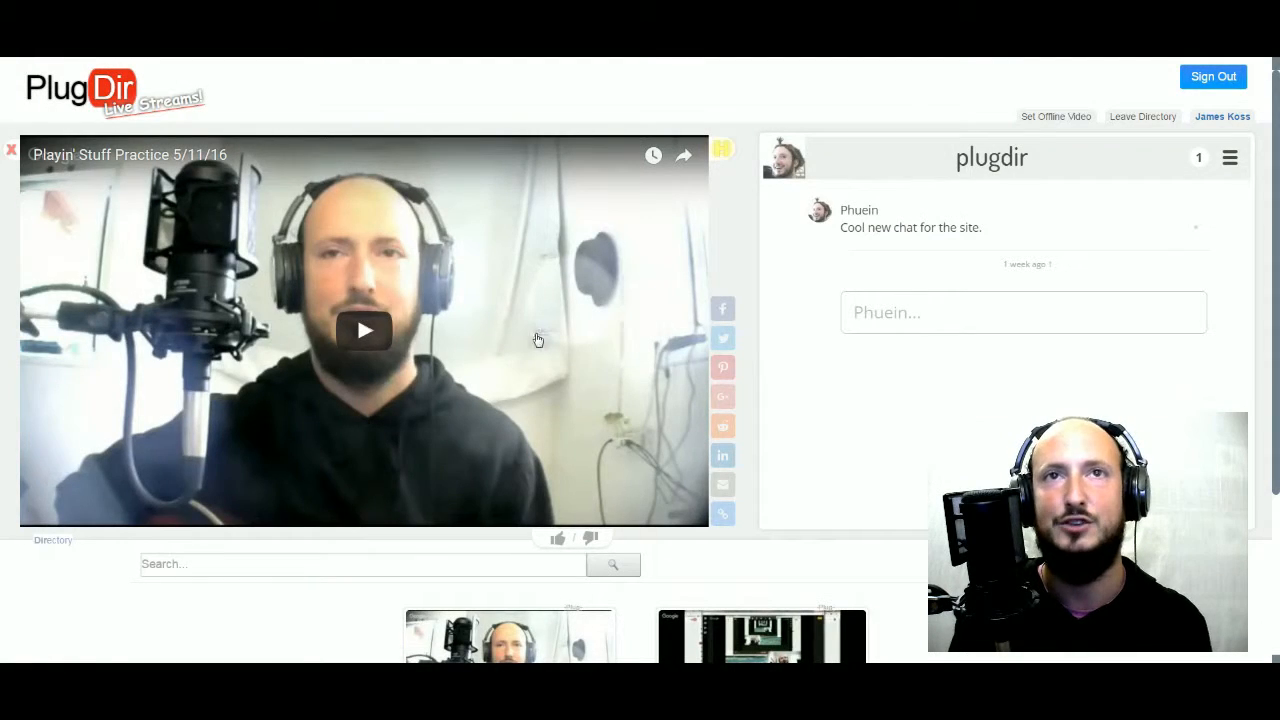
Step: Start playing the Playin' Stuff Practice 5/11/16 video in the embedded player
left_click(364, 330)
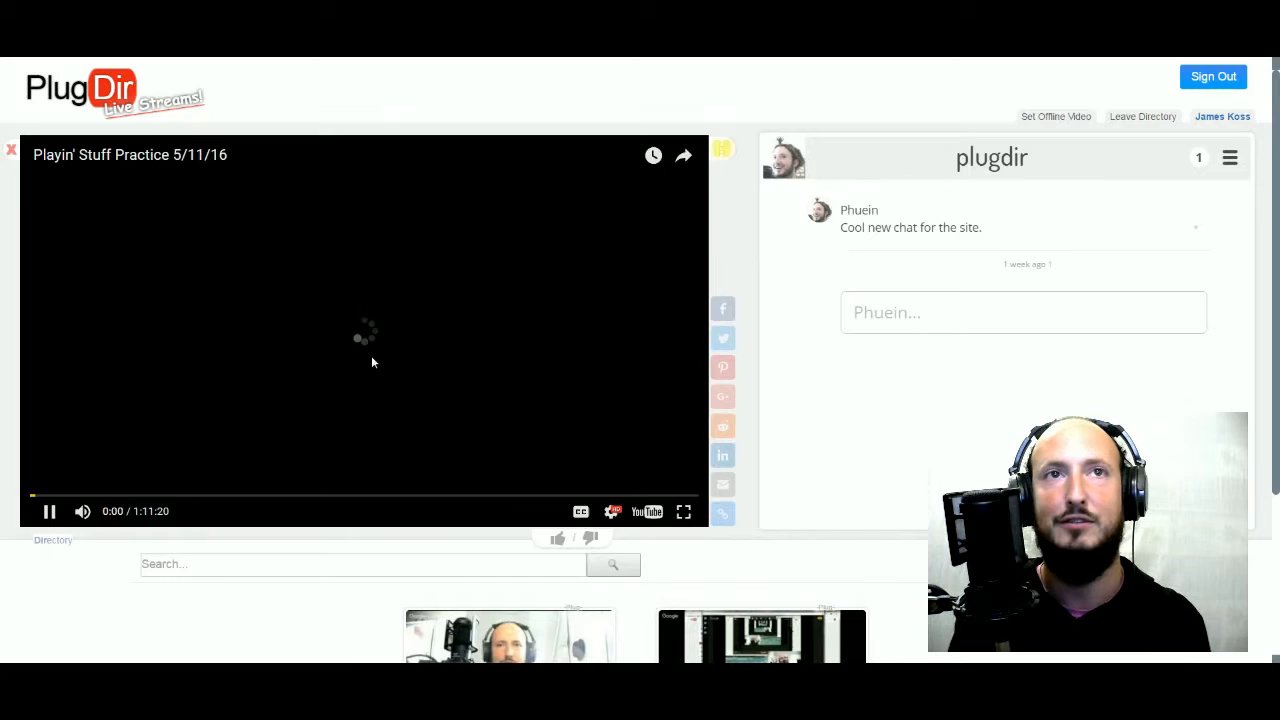
scroll("down", 3)
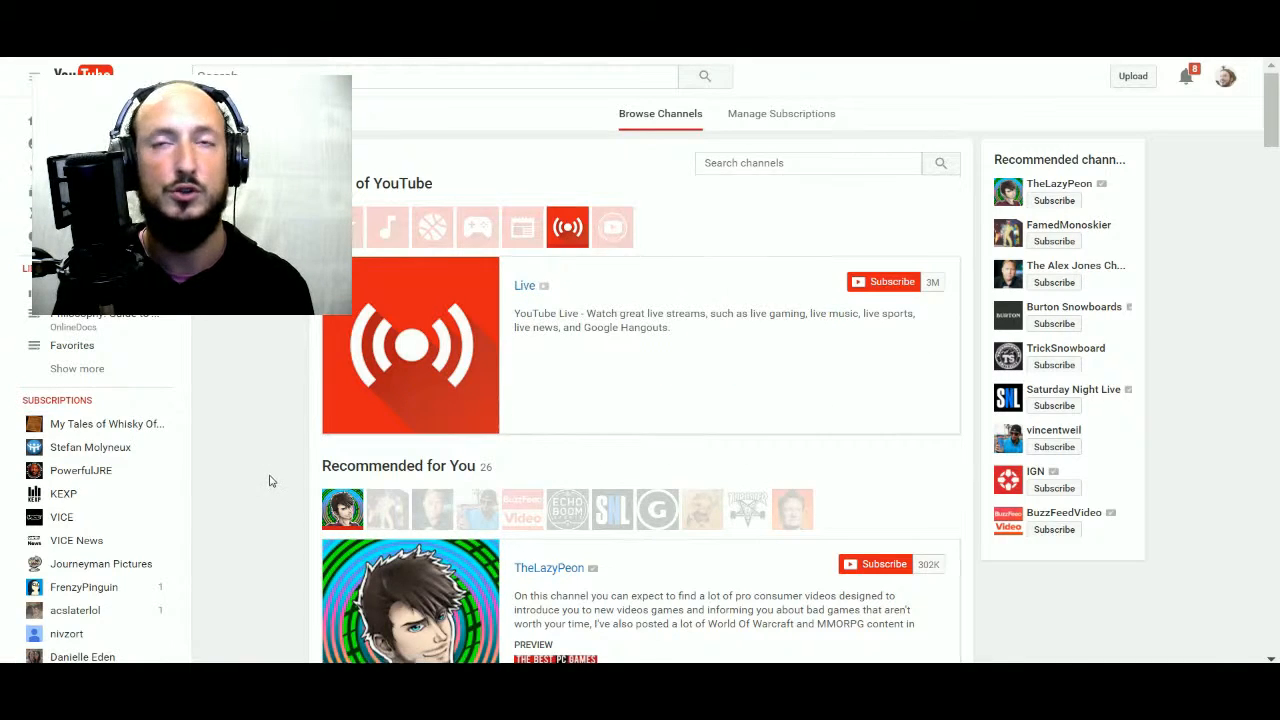
scroll("down", 3)
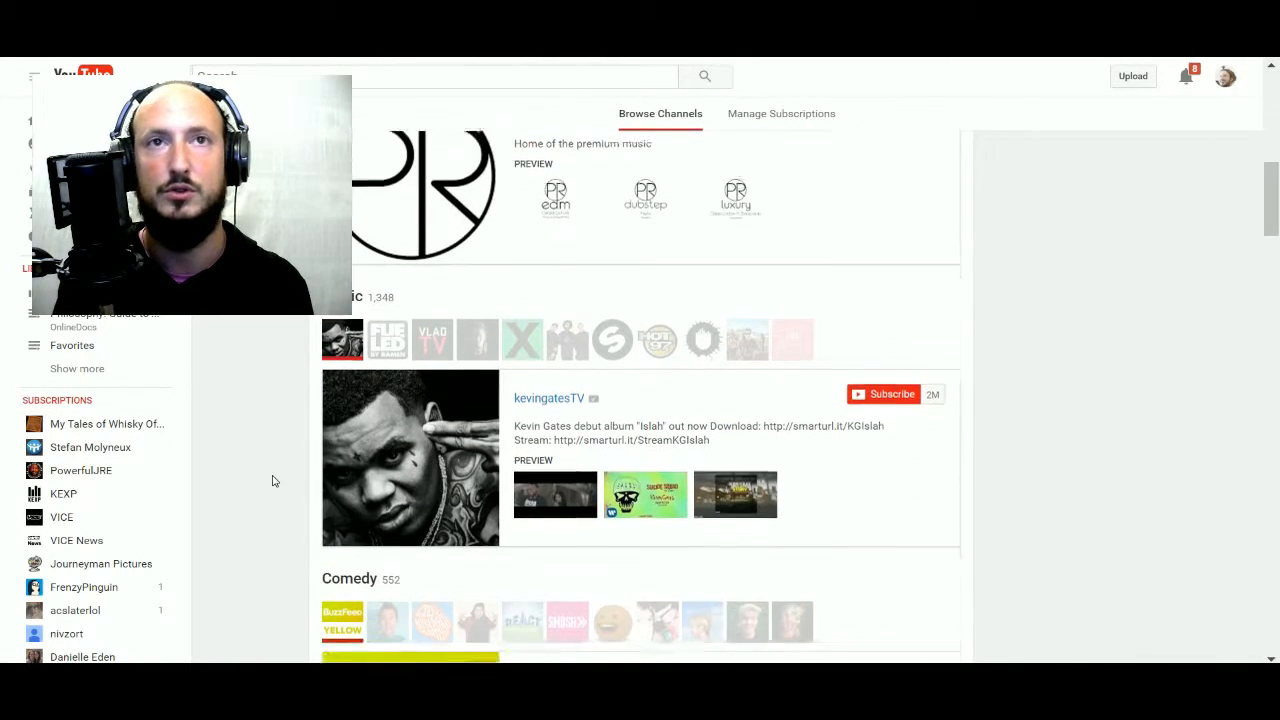
scroll("down", 3)
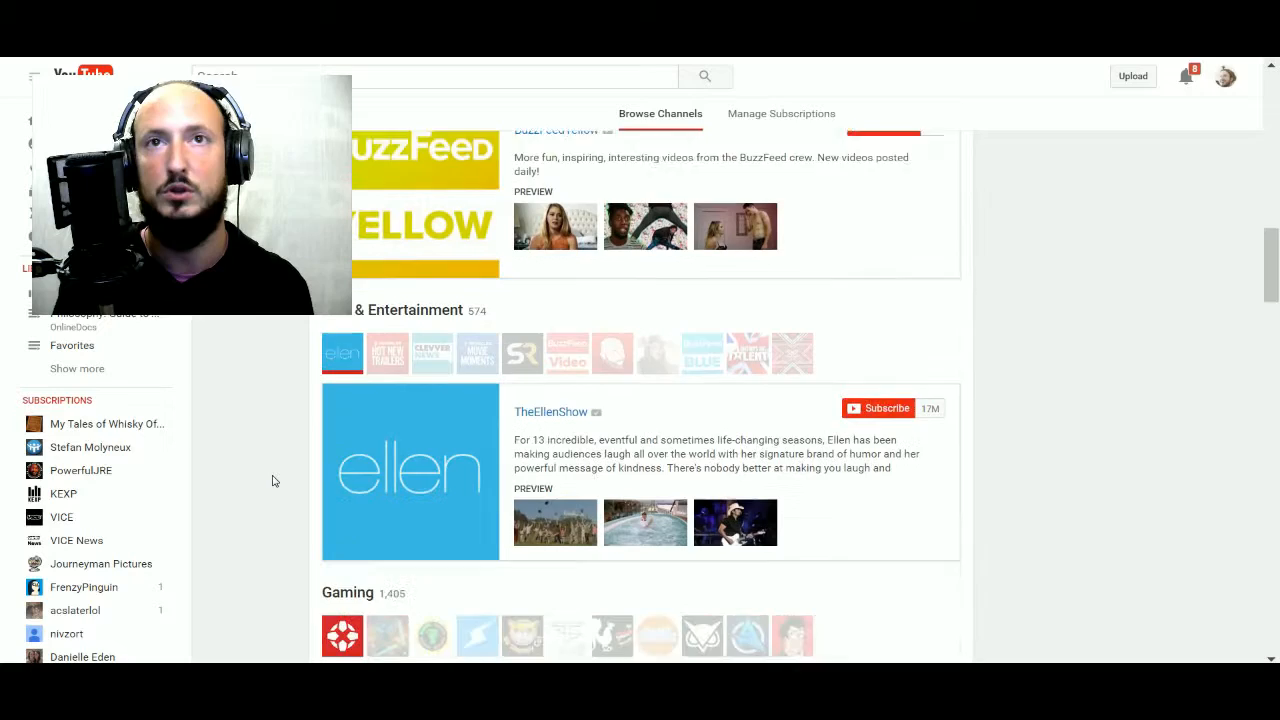
scroll("down", 3)
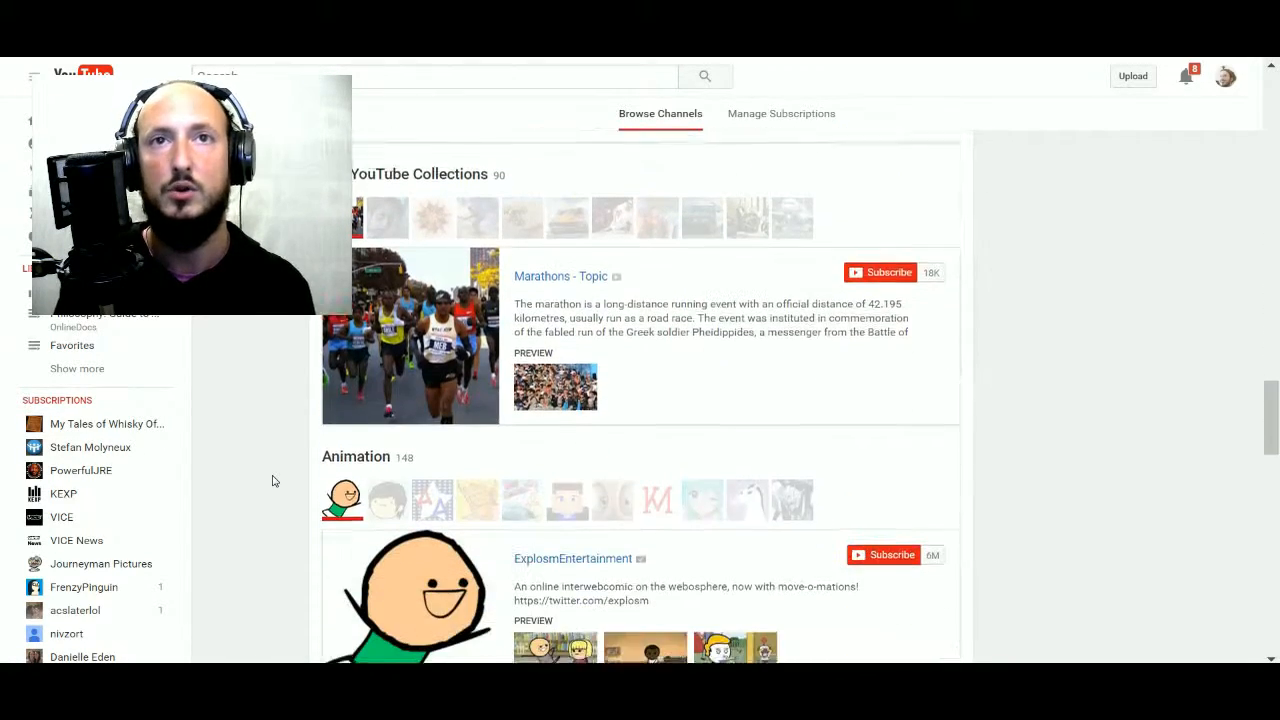
scroll("down", 3)
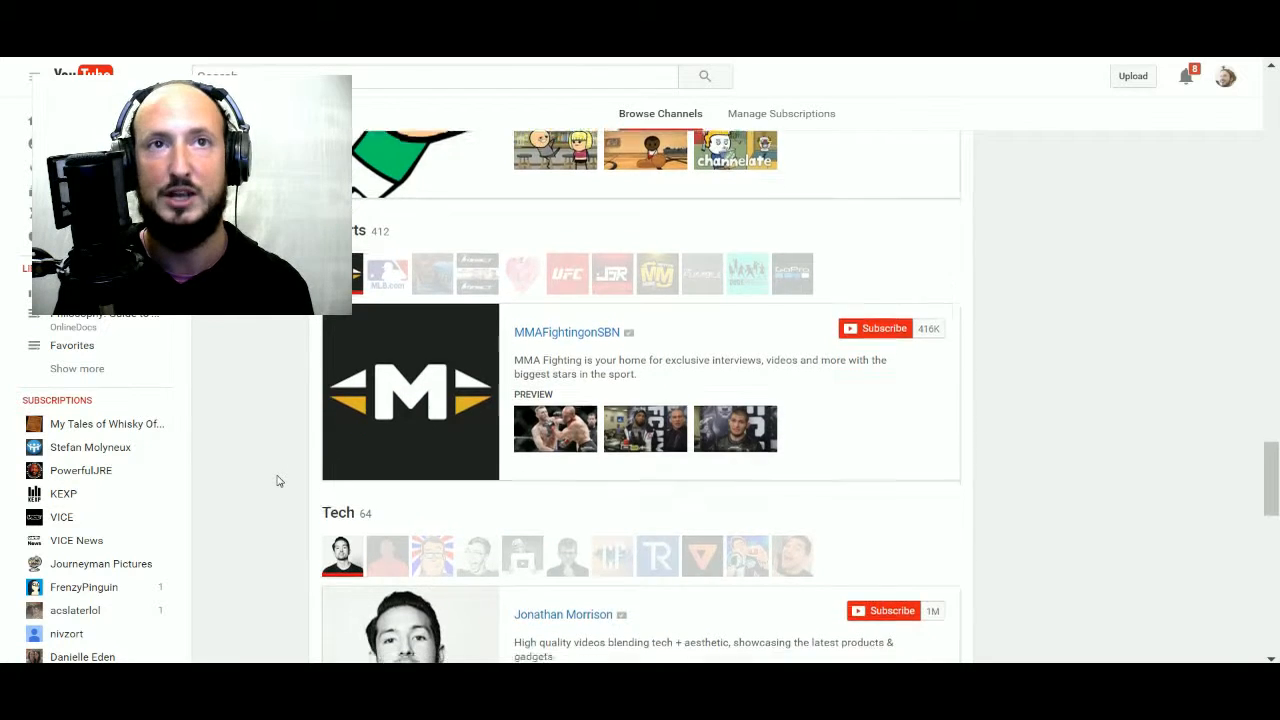
scroll("down", 3)
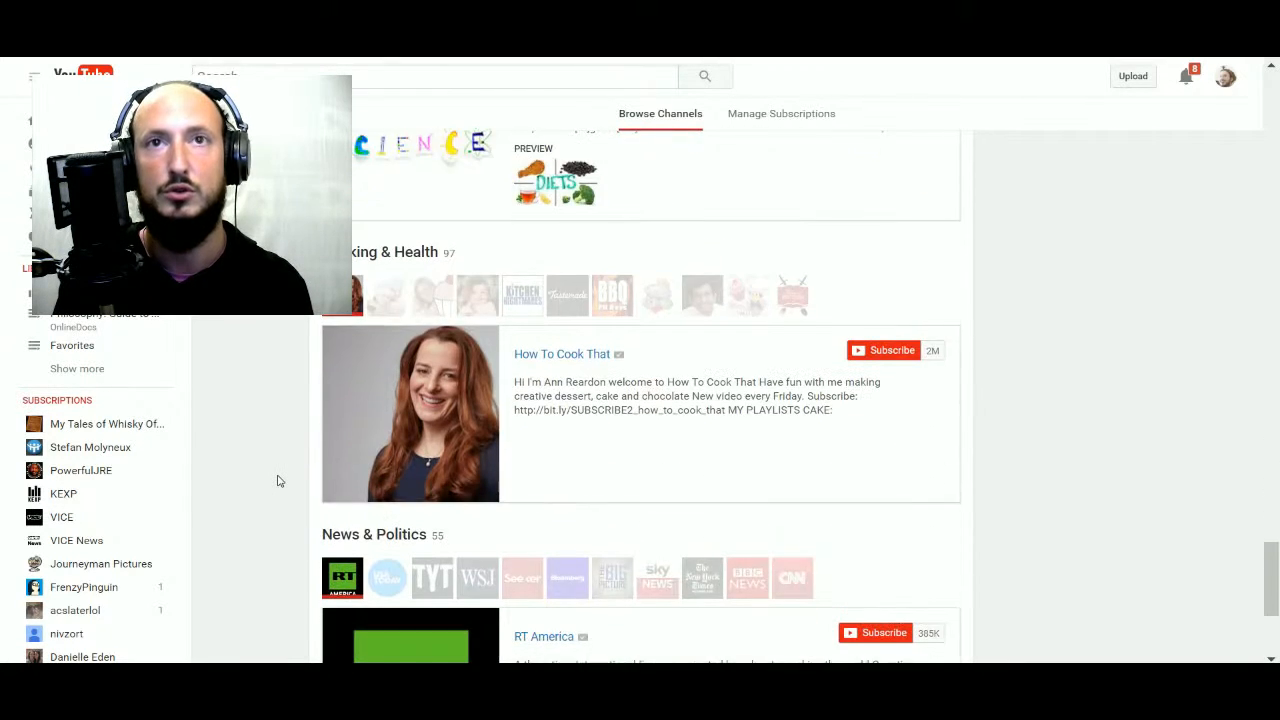
scroll("down", 3)
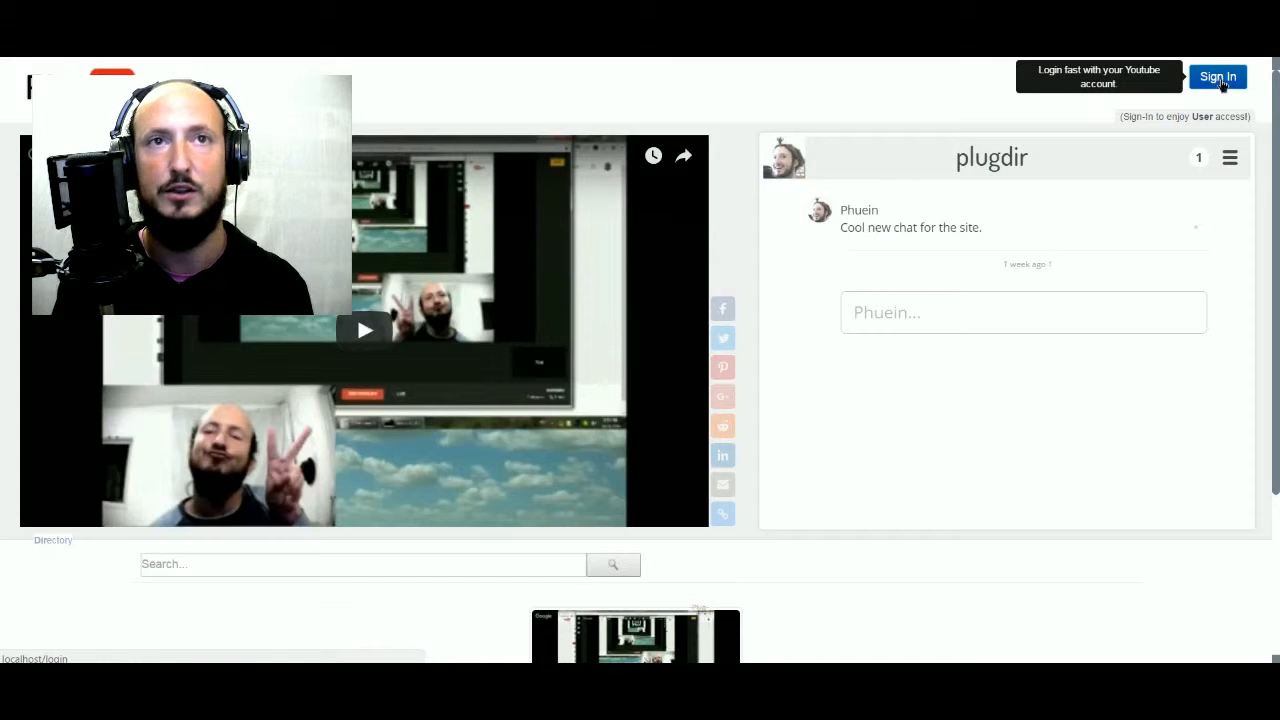
Step: Sign in with the Google account and allow the site offline access
left_click(1216, 76)
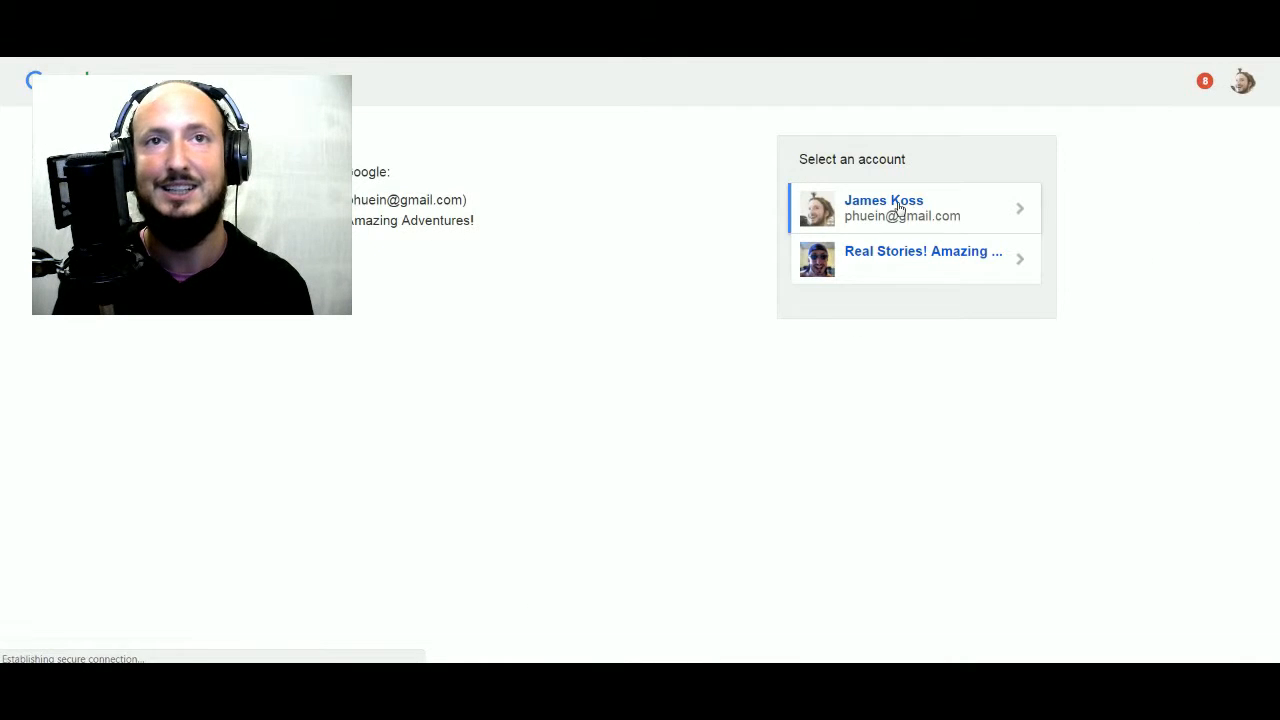
left_click(904, 208)
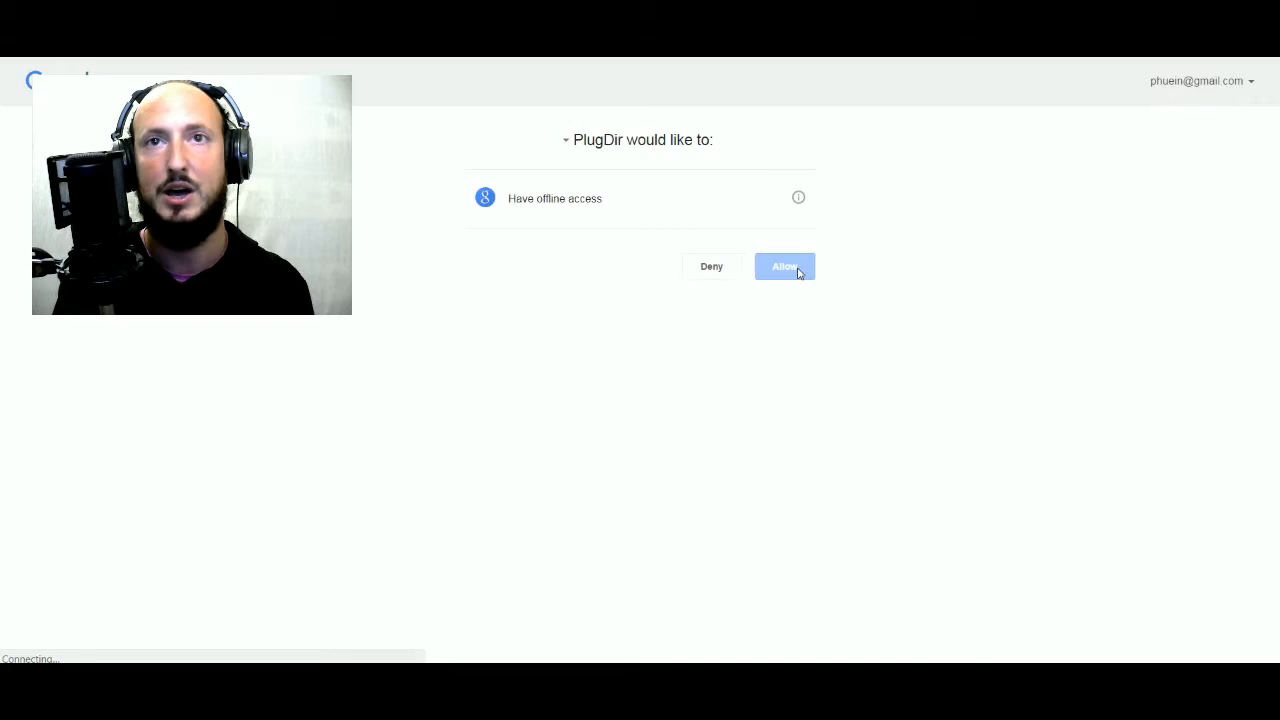
left_click(784, 266)
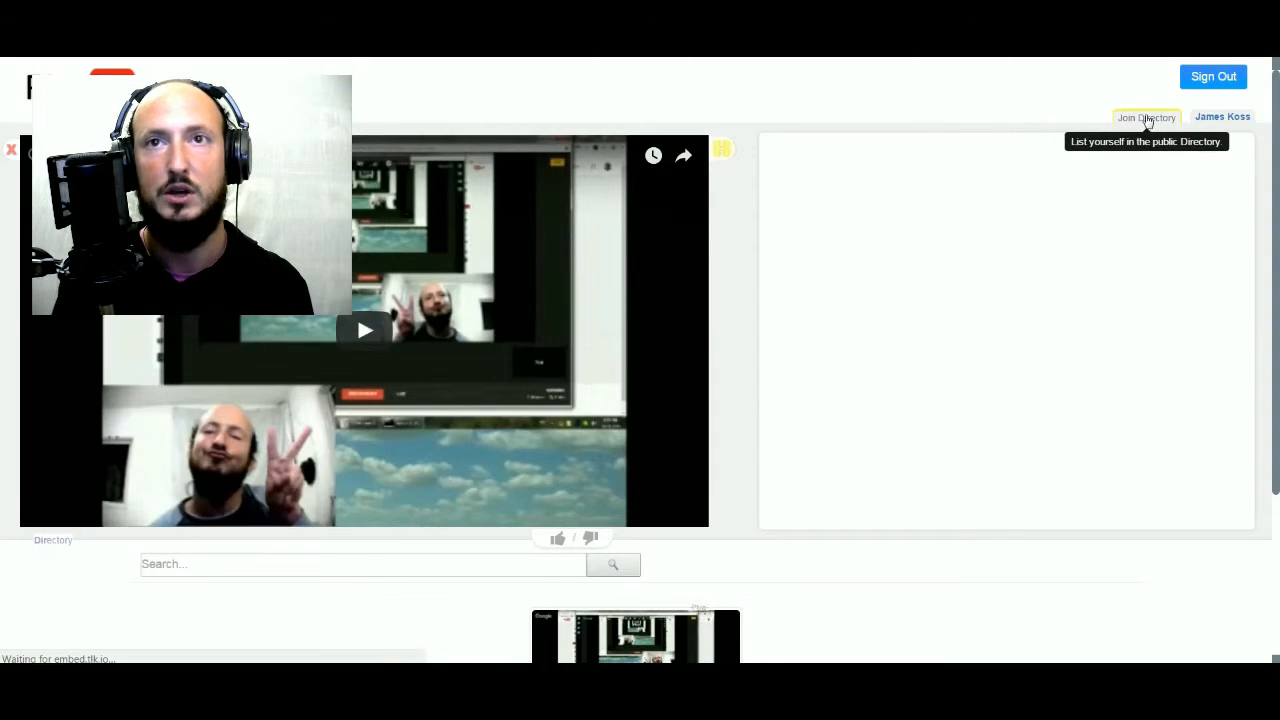
Step: Join the public directory and dismiss the refresh-the-page notice
left_click(1146, 116)
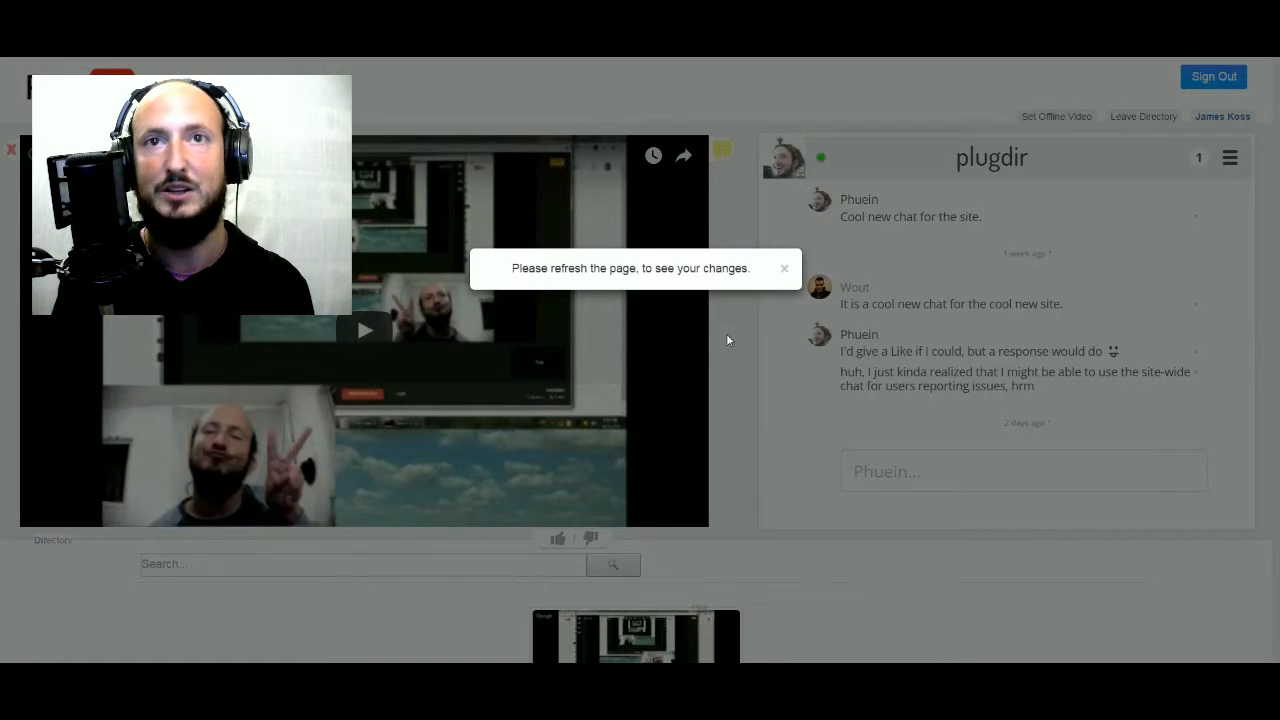
left_click(784, 268)
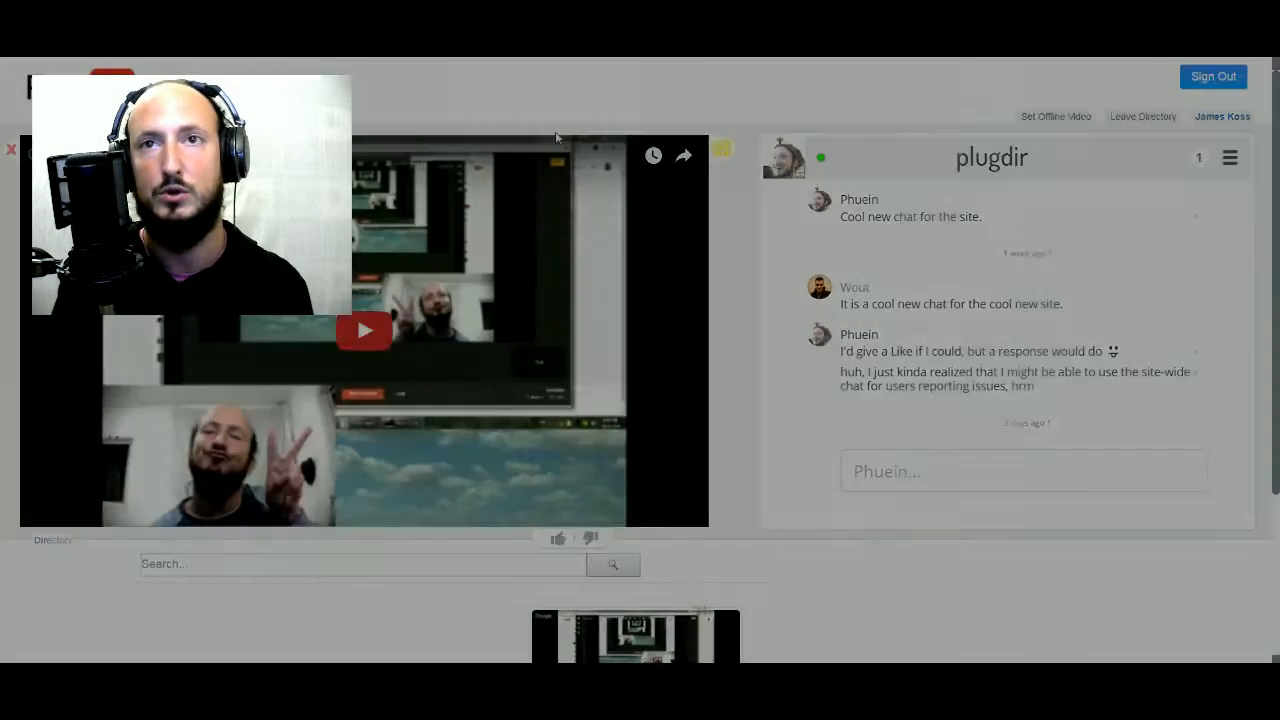